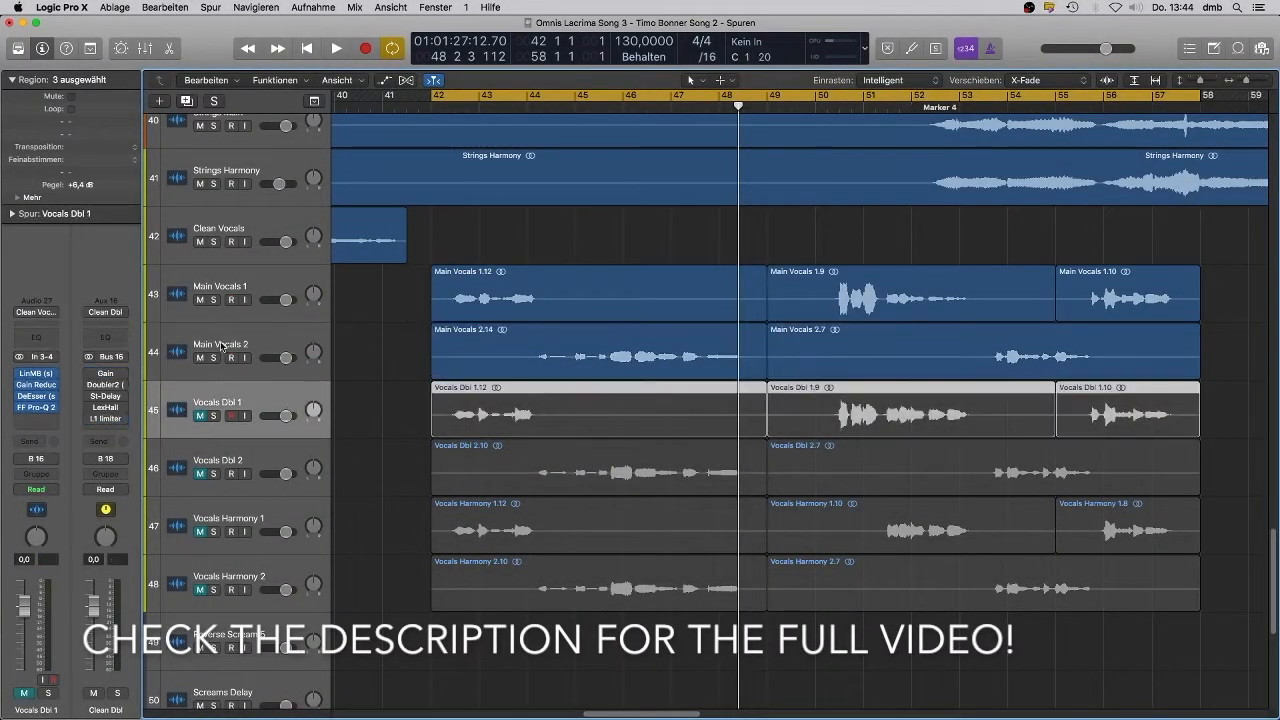
- Unmute Vocals Dbl 2 and check the Clean Dbl bus Gain plugin at -6.0 dB
click(600, 470)
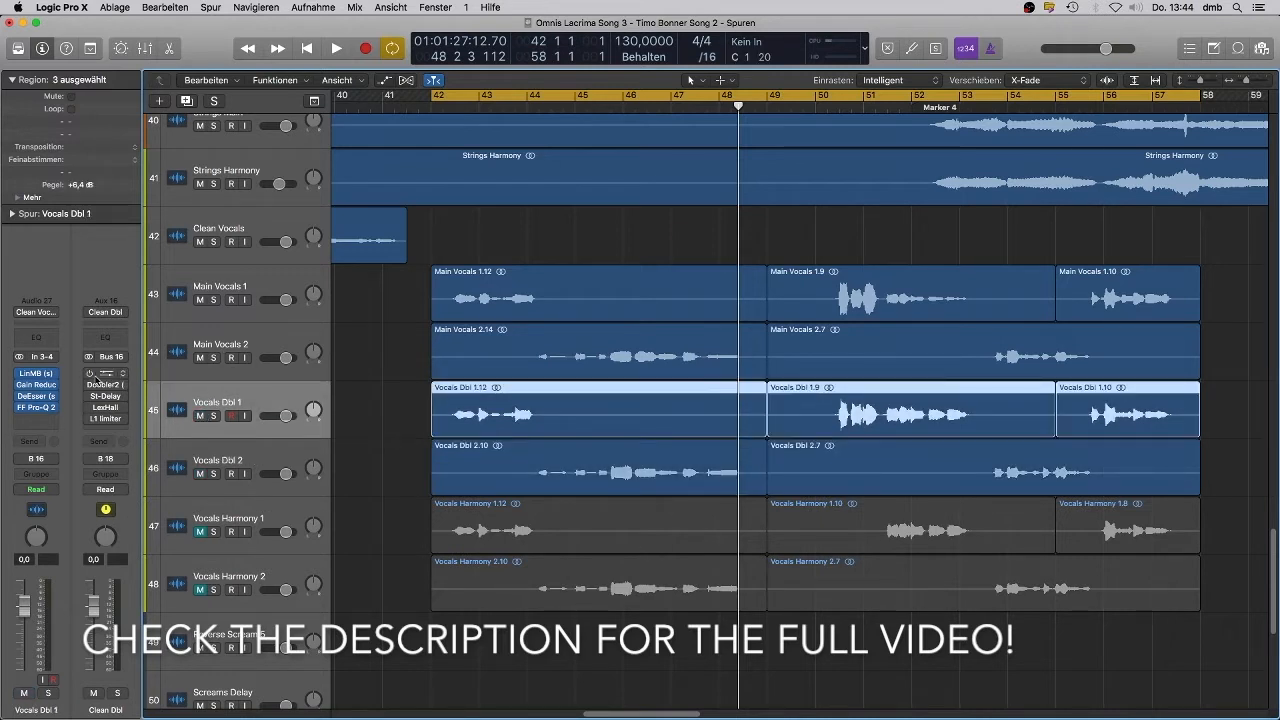
click(104, 373)
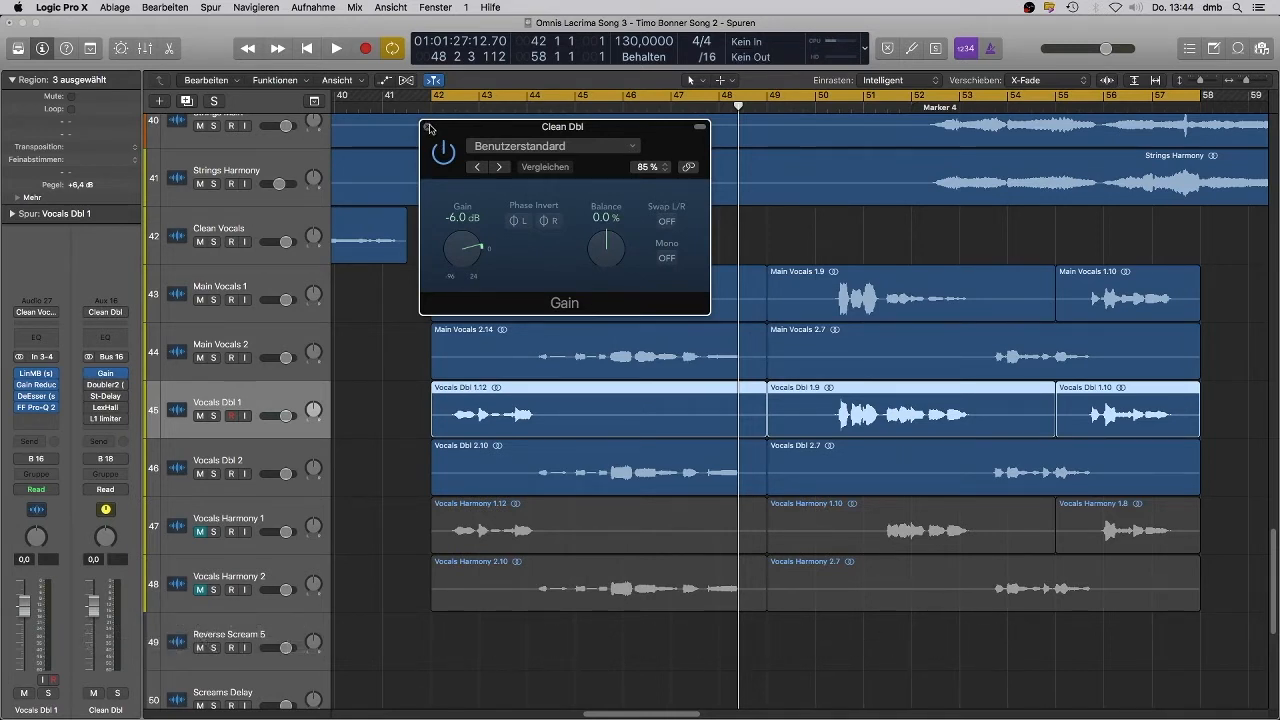
click(700, 127)
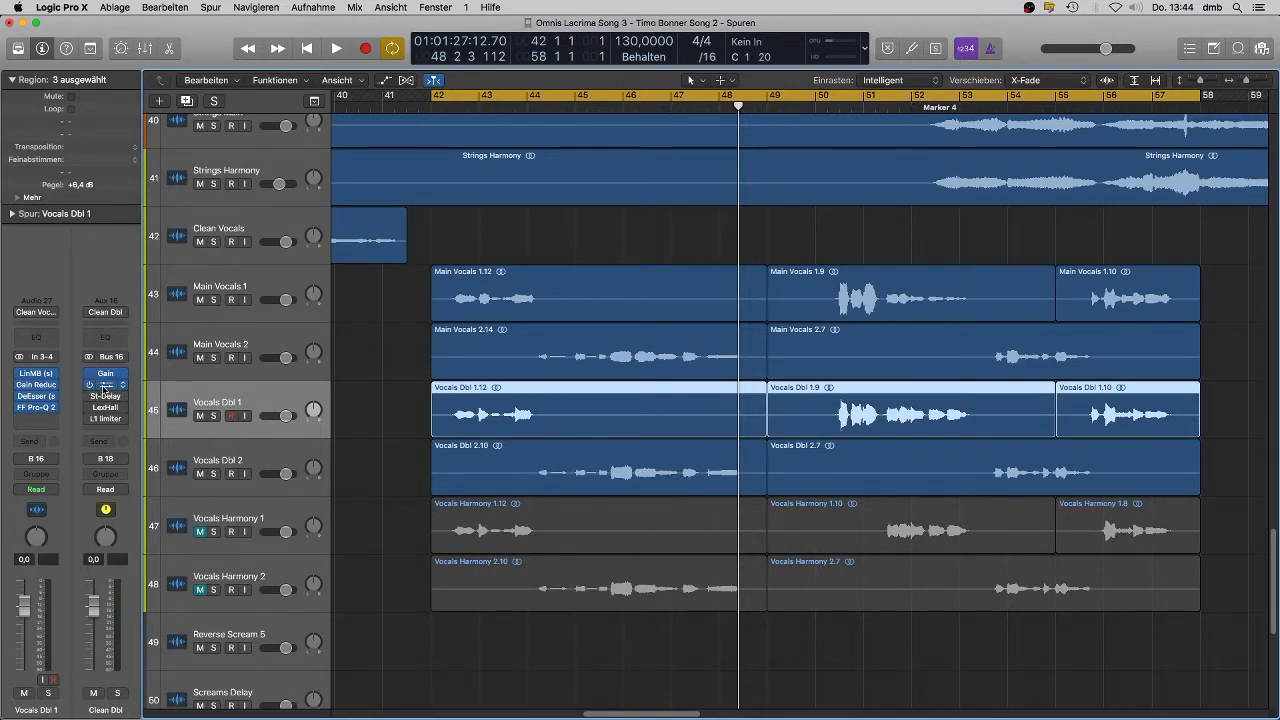
- Open the Clean Dbl Doubler2 on its Basic Doubler preset, start playback, and raise the window
click(104, 385)
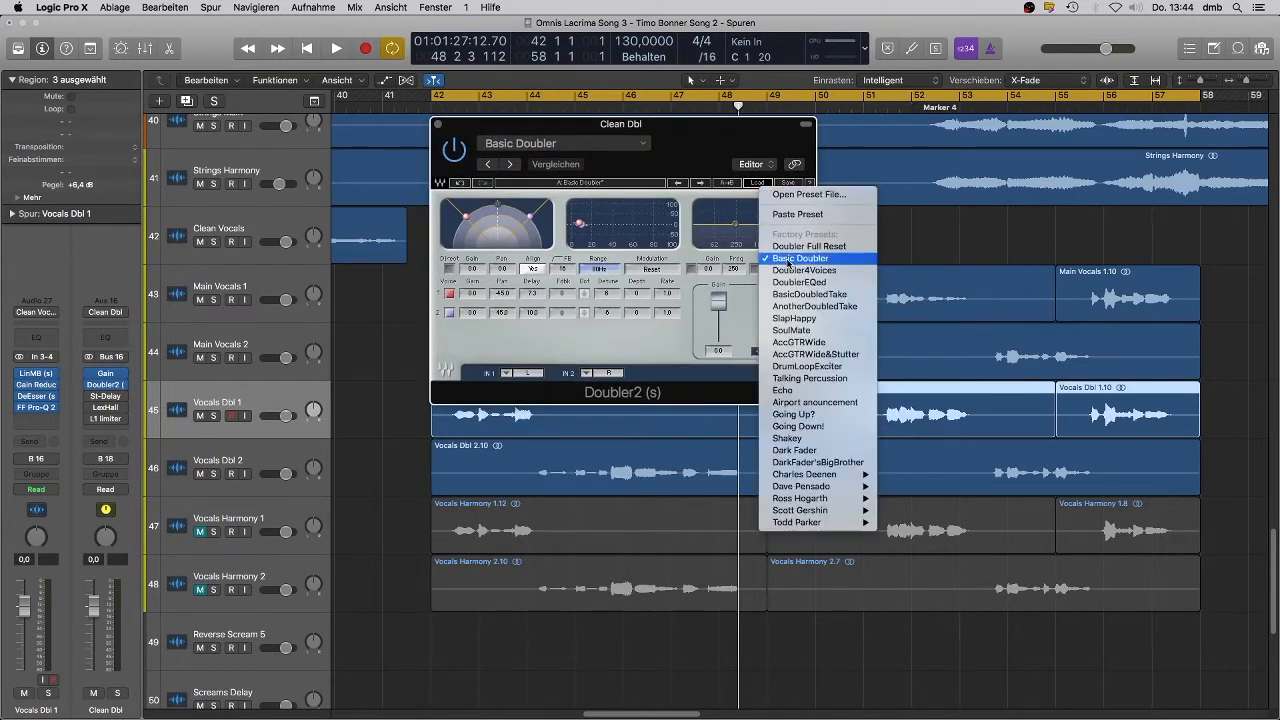
click(800, 258)
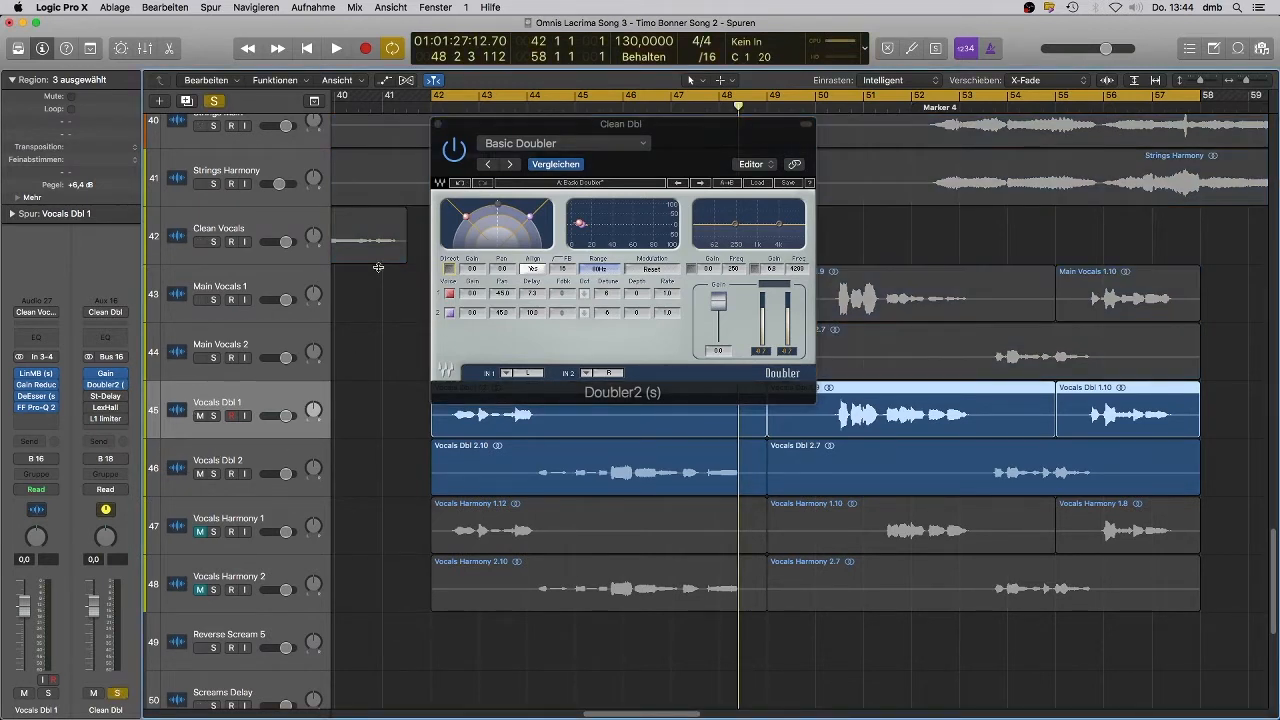
click(336, 48)
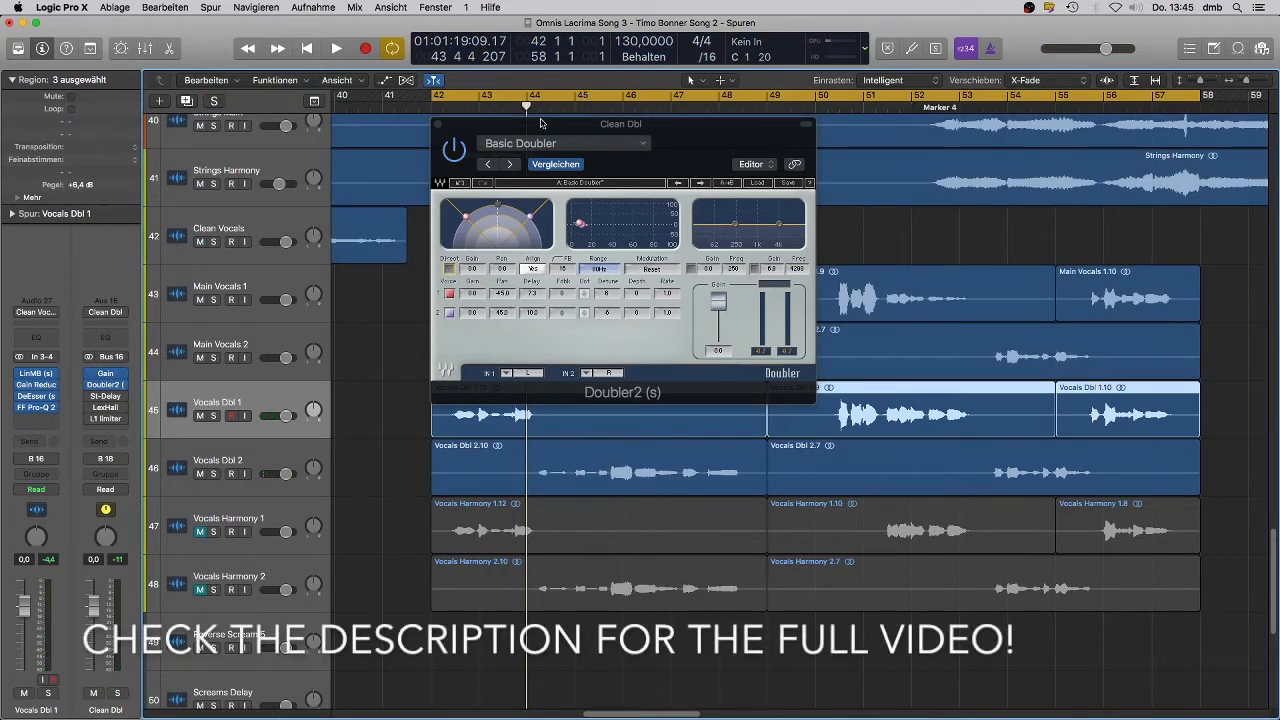
drag(620, 124, 640, 23)
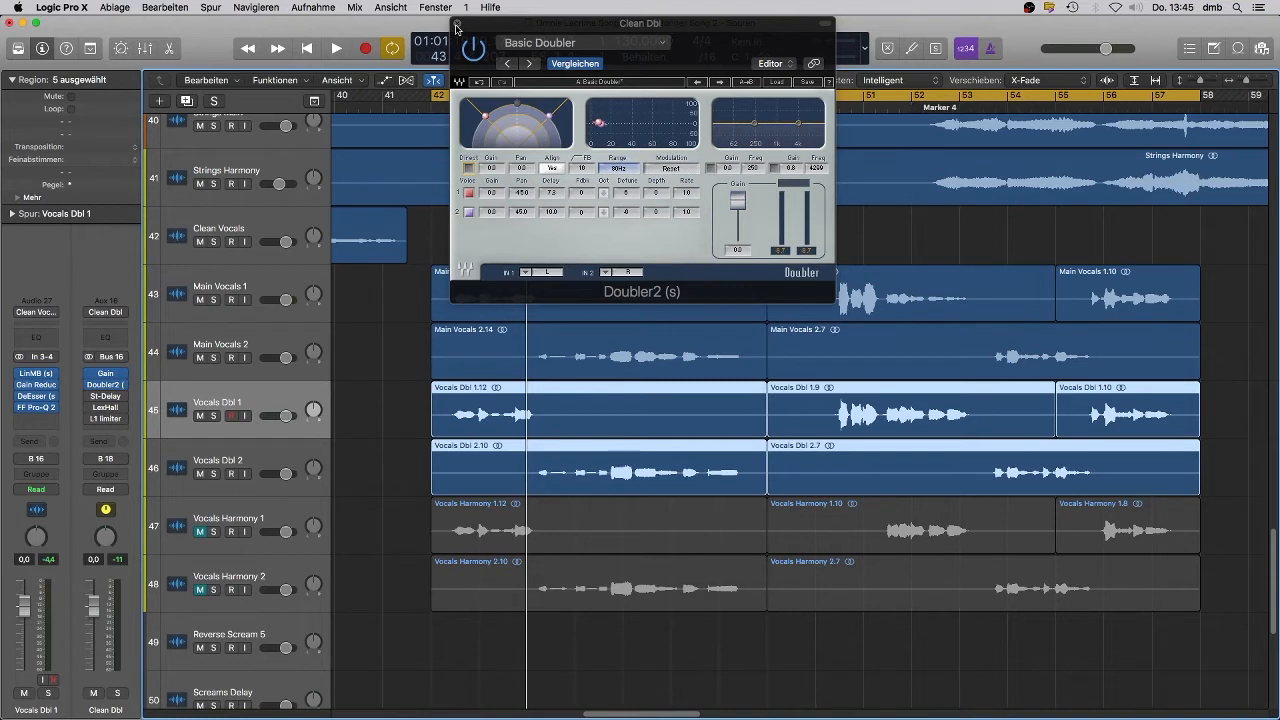
- Close the Doubler2 plugin window on the Clean Dbl bus
click(456, 26)
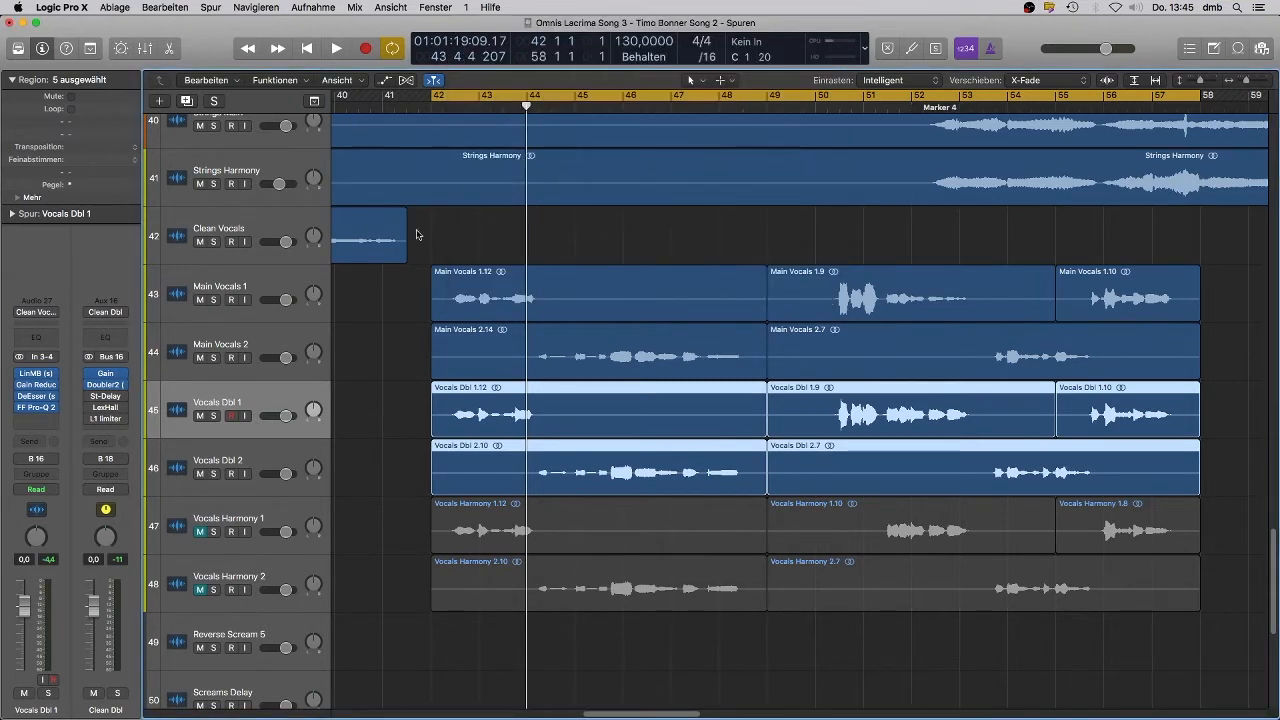
mouse_move(131, 443)
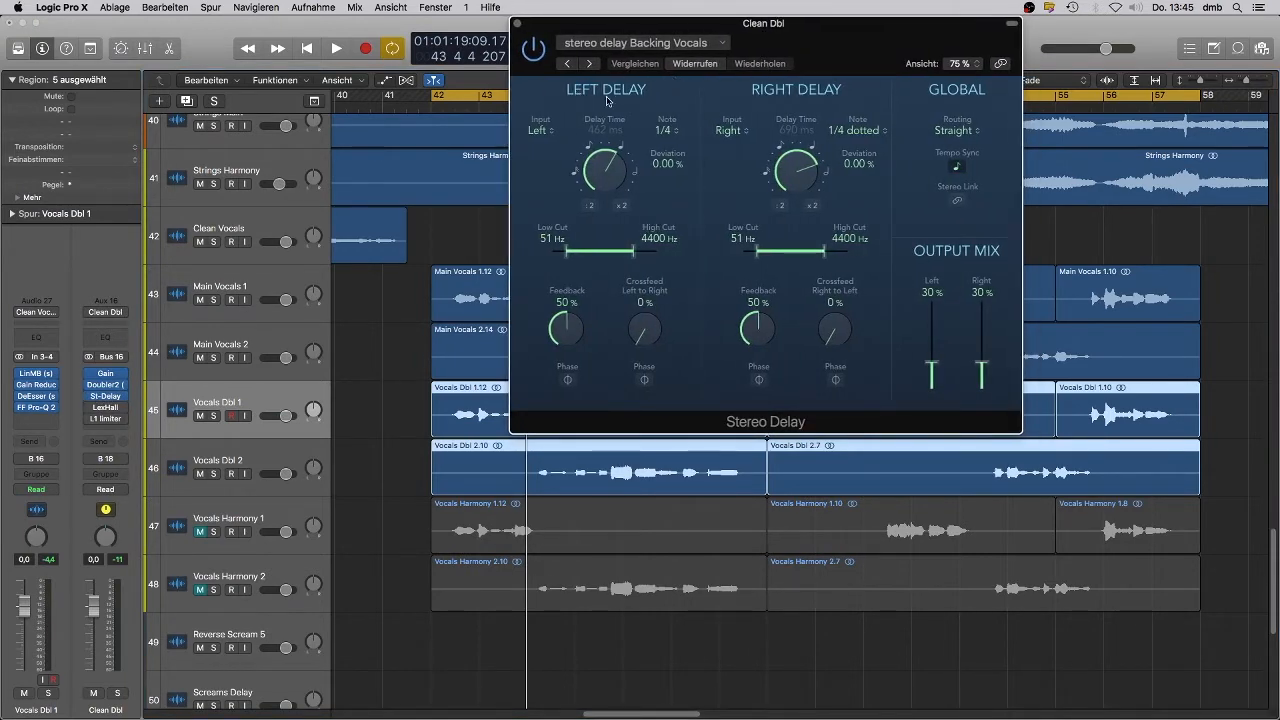
mouse_move(627, 402)
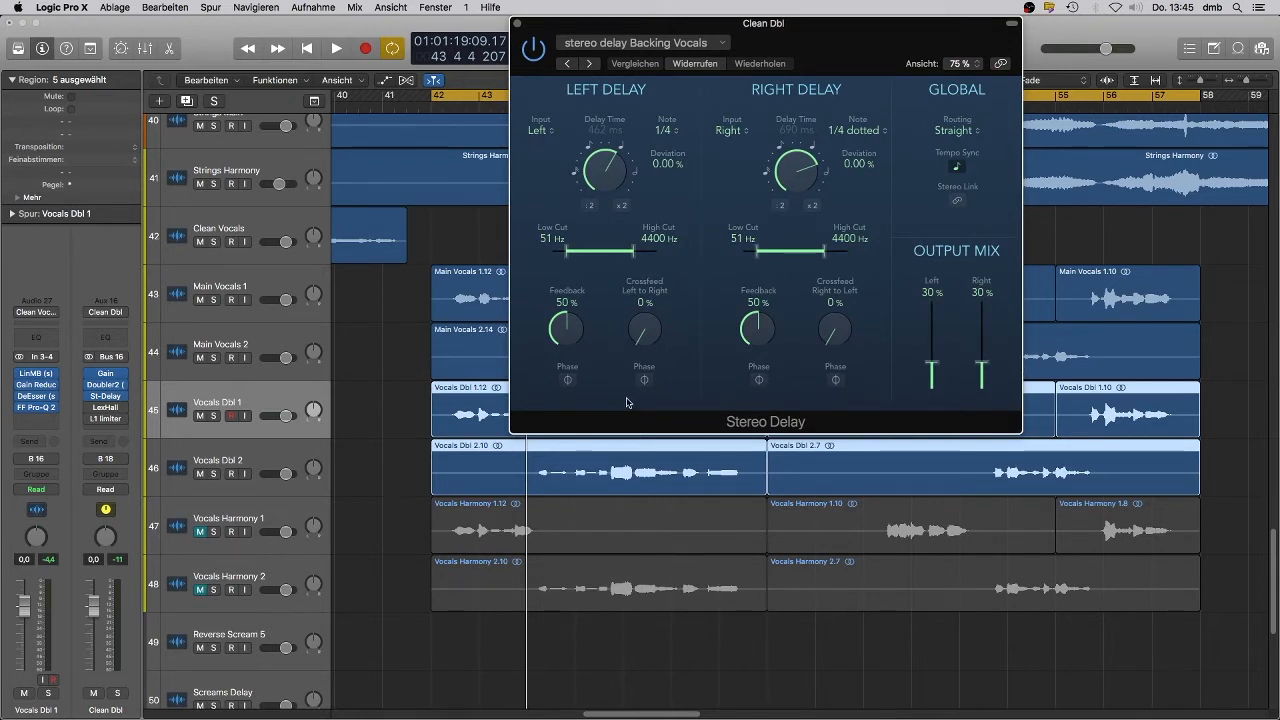
mouse_move(620, 329)
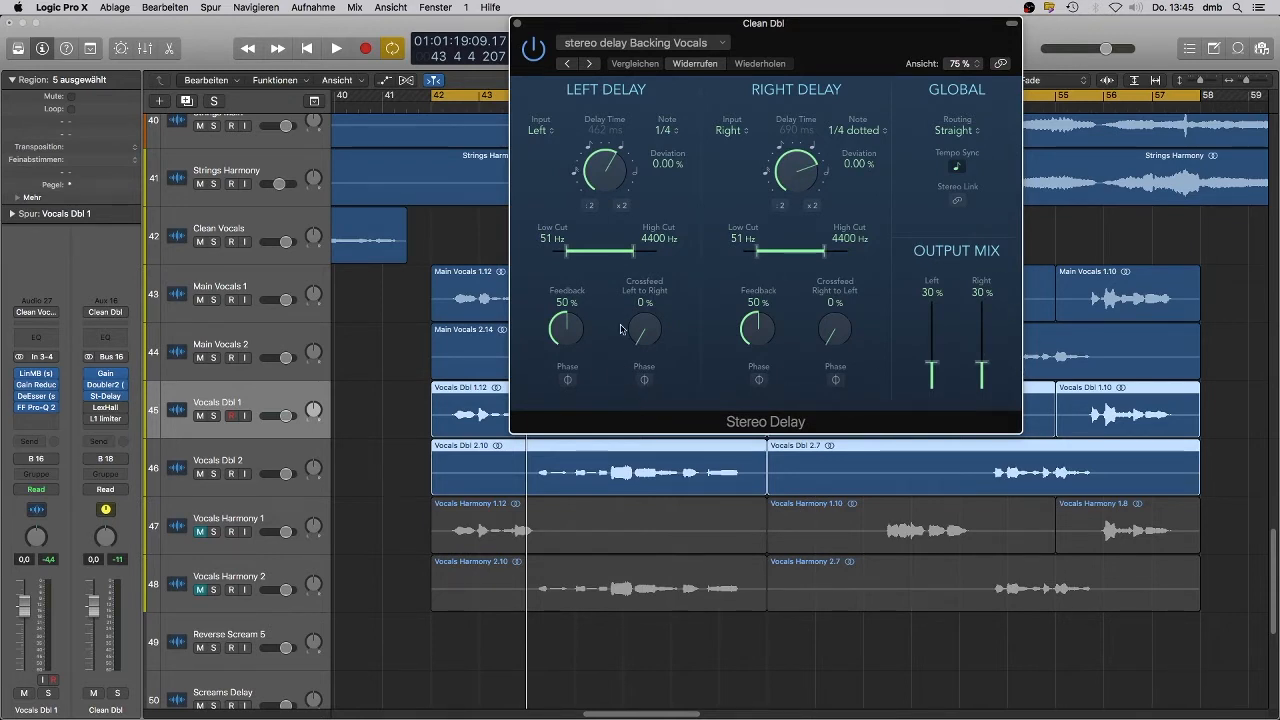
mouse_move(303, 280)
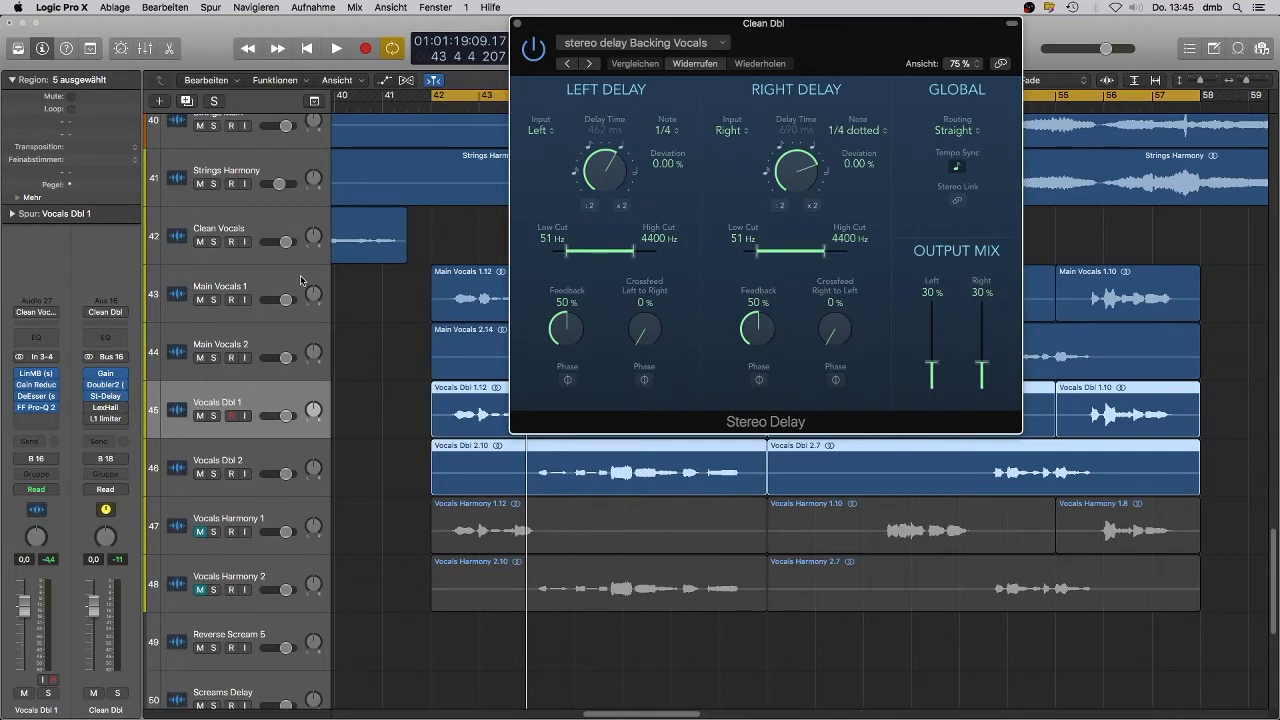
mouse_move(216, 430)
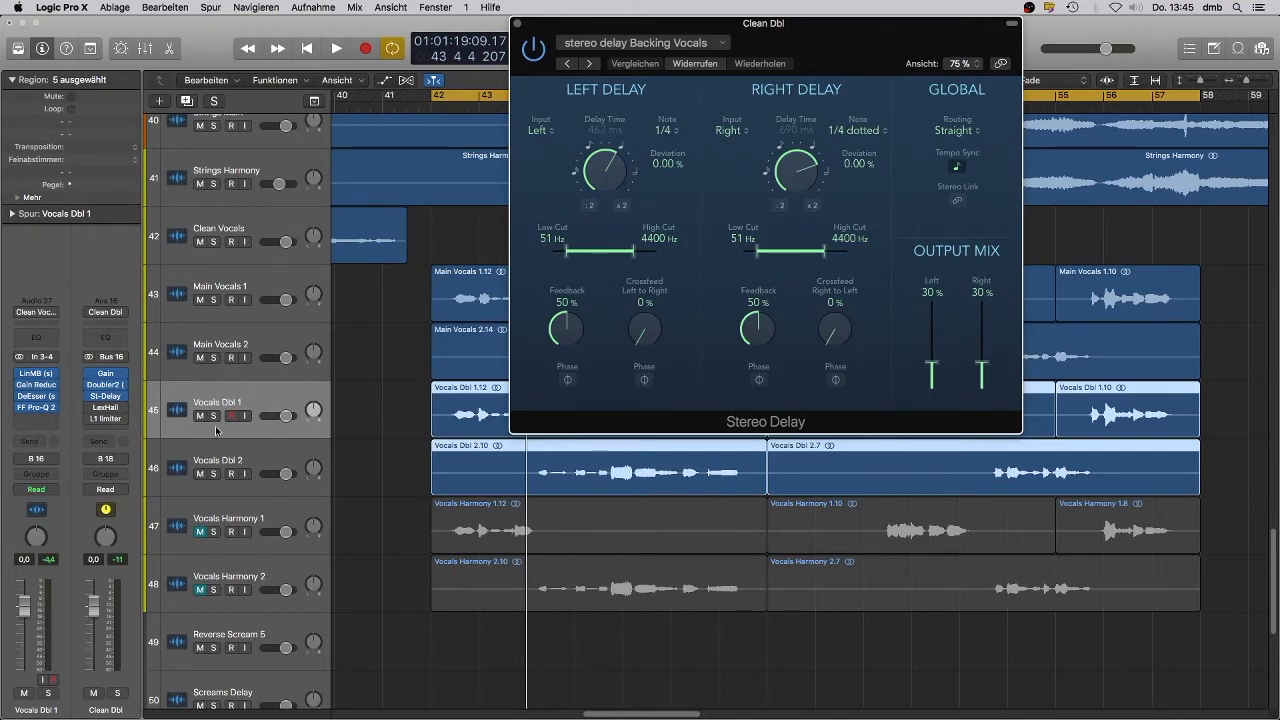
mouse_move(607, 323)
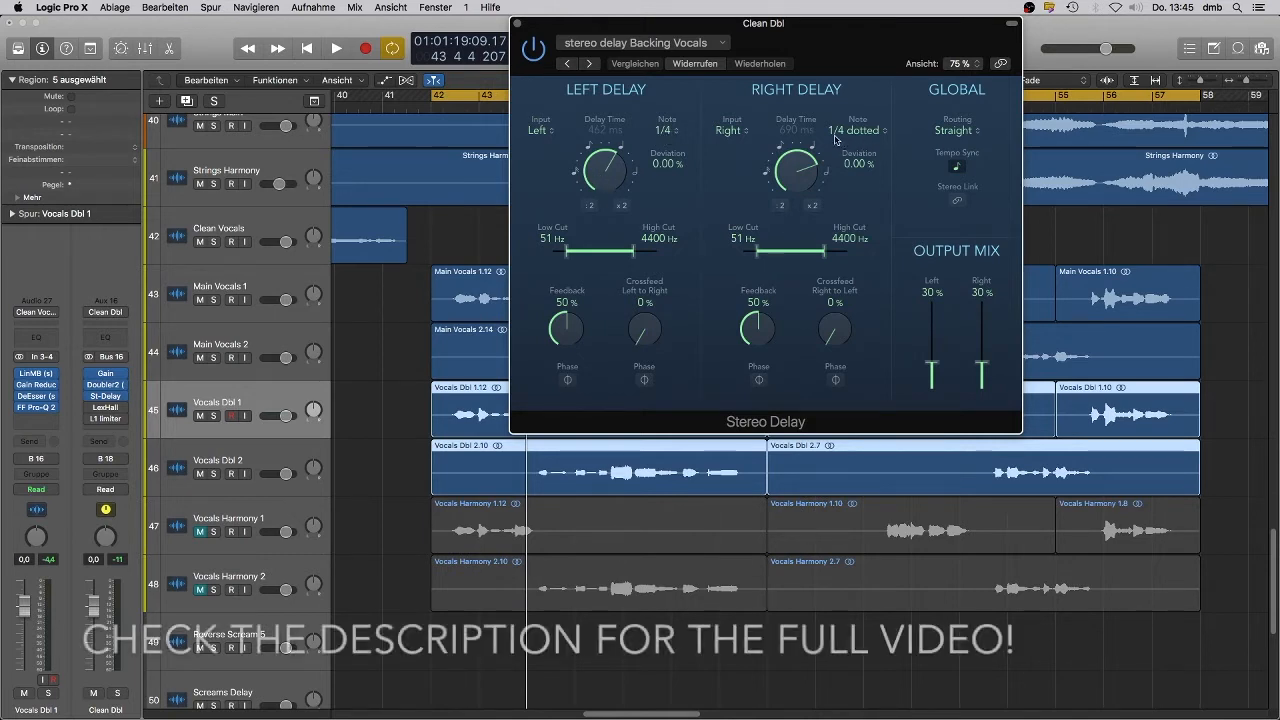
mouse_move(938, 350)
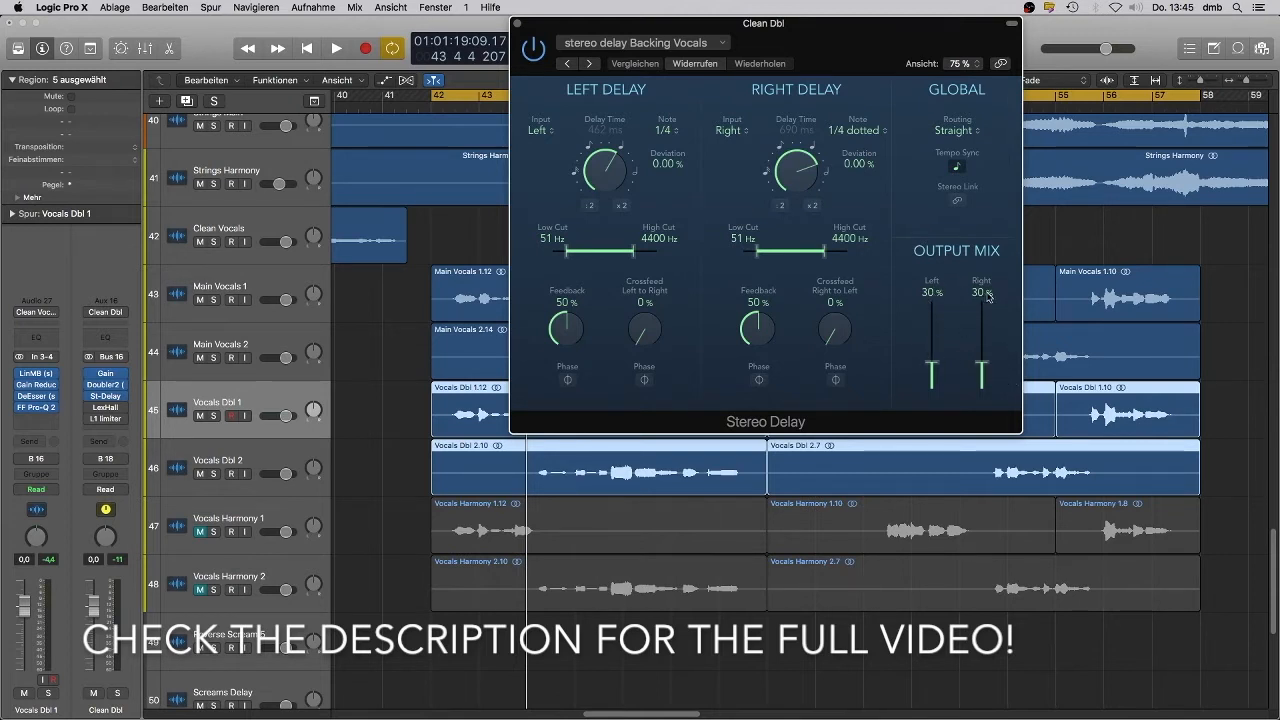
mouse_move(548, 233)
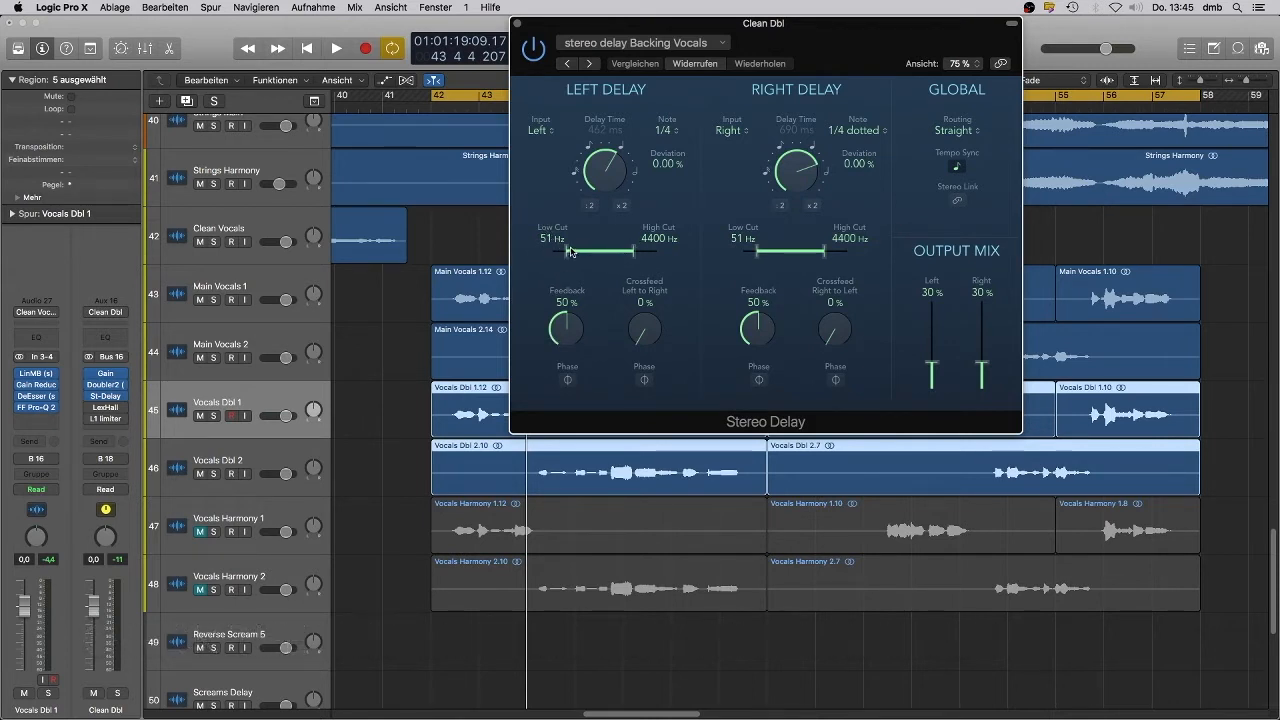
mouse_move(680, 248)
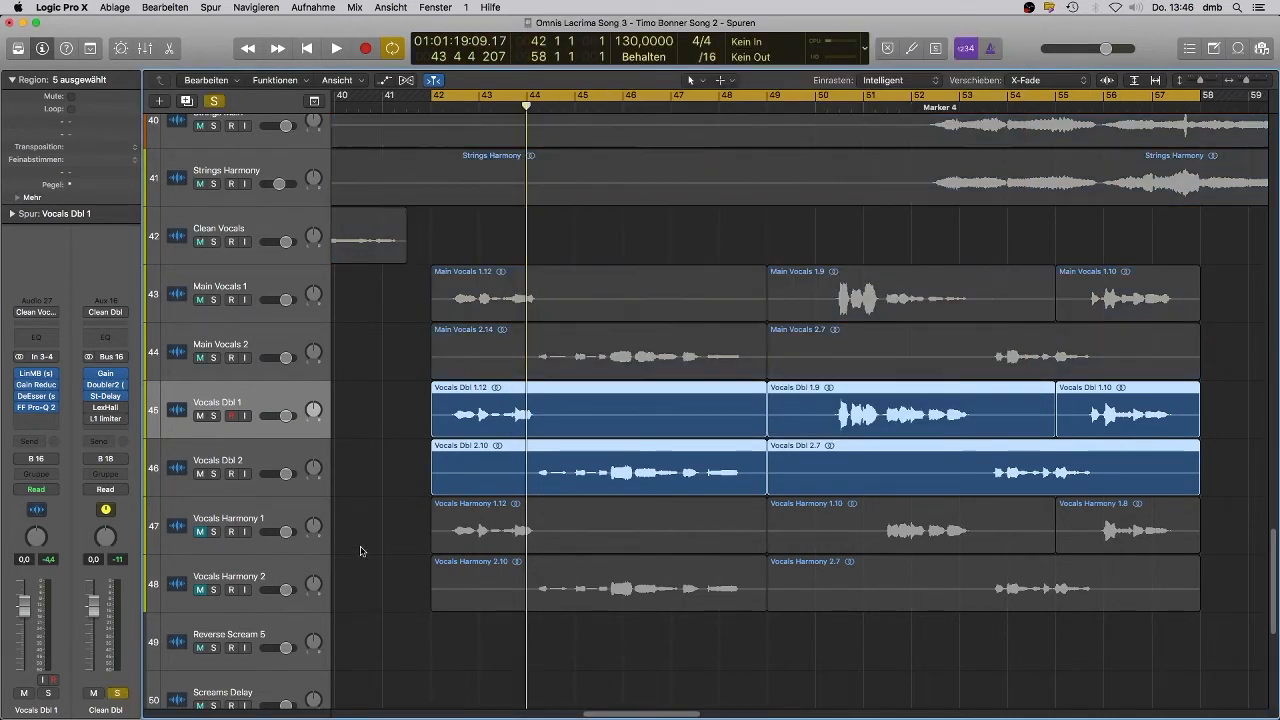
click(336, 48)
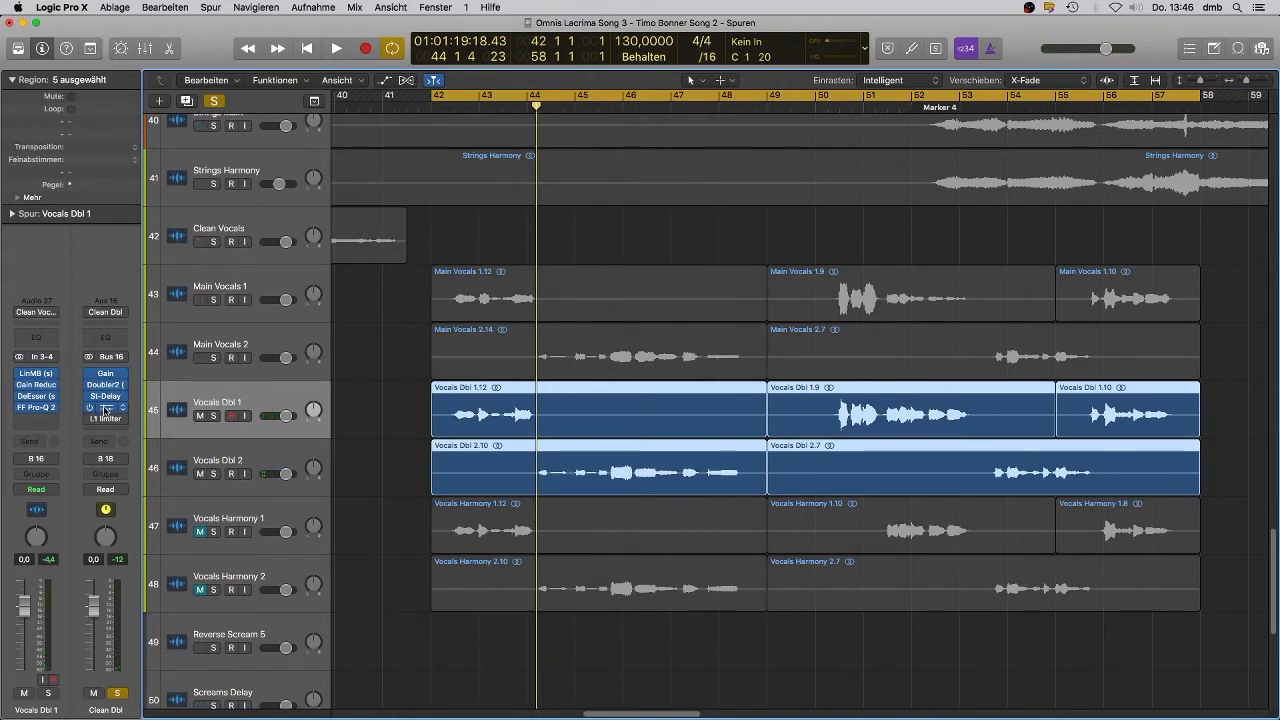
click(104, 407)
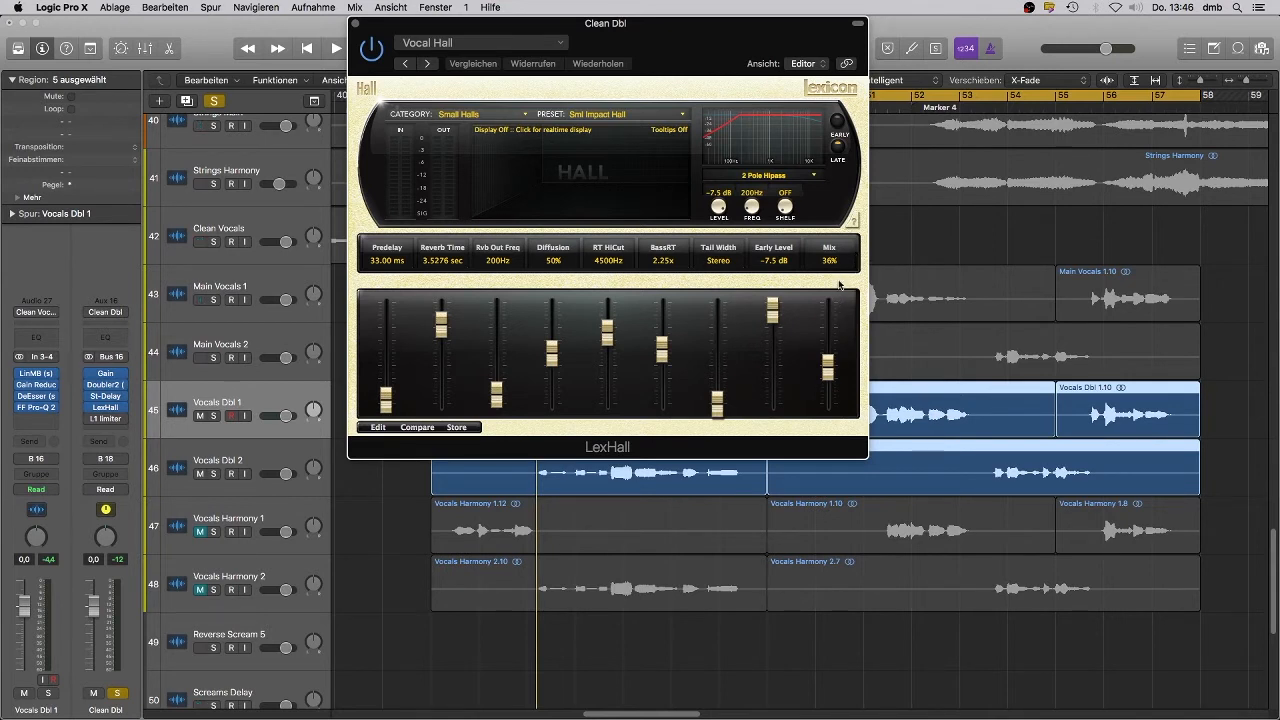
mouse_move(825, 270)
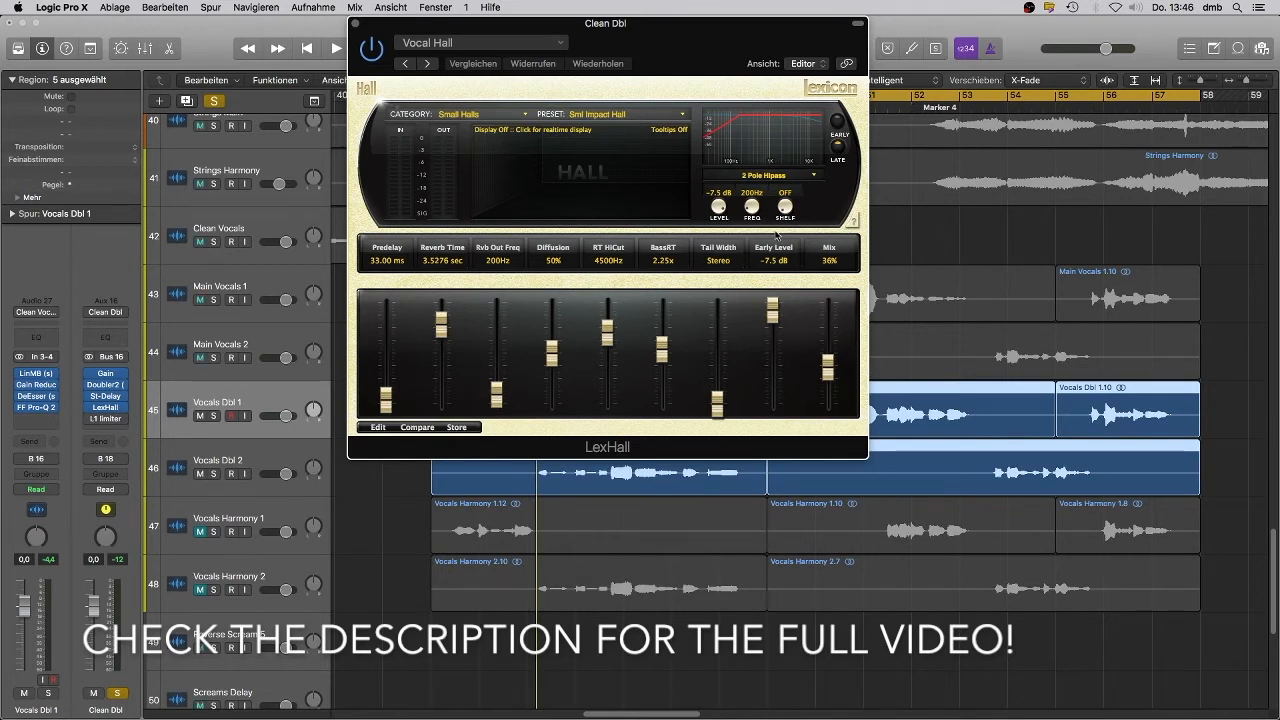
mouse_move(789, 152)
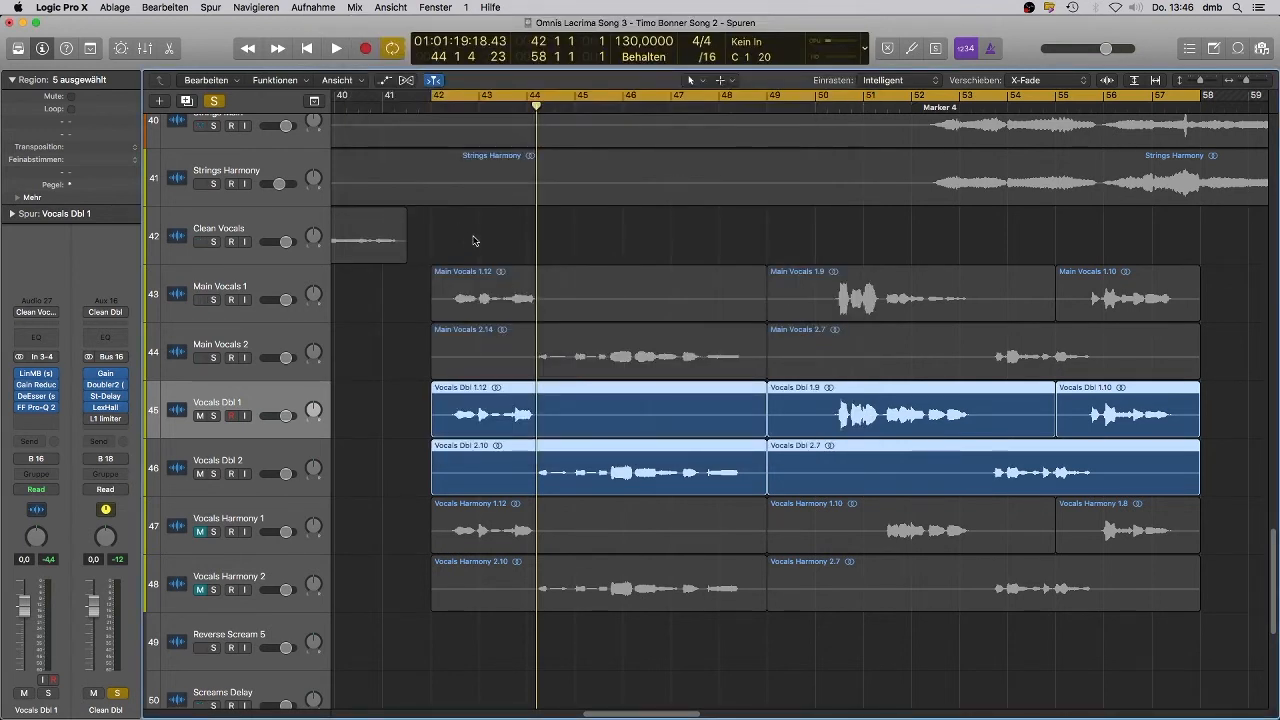
- Toggle playback twice, then solo the Vocals Harmony 1 and 2 tracks
click(336, 48)
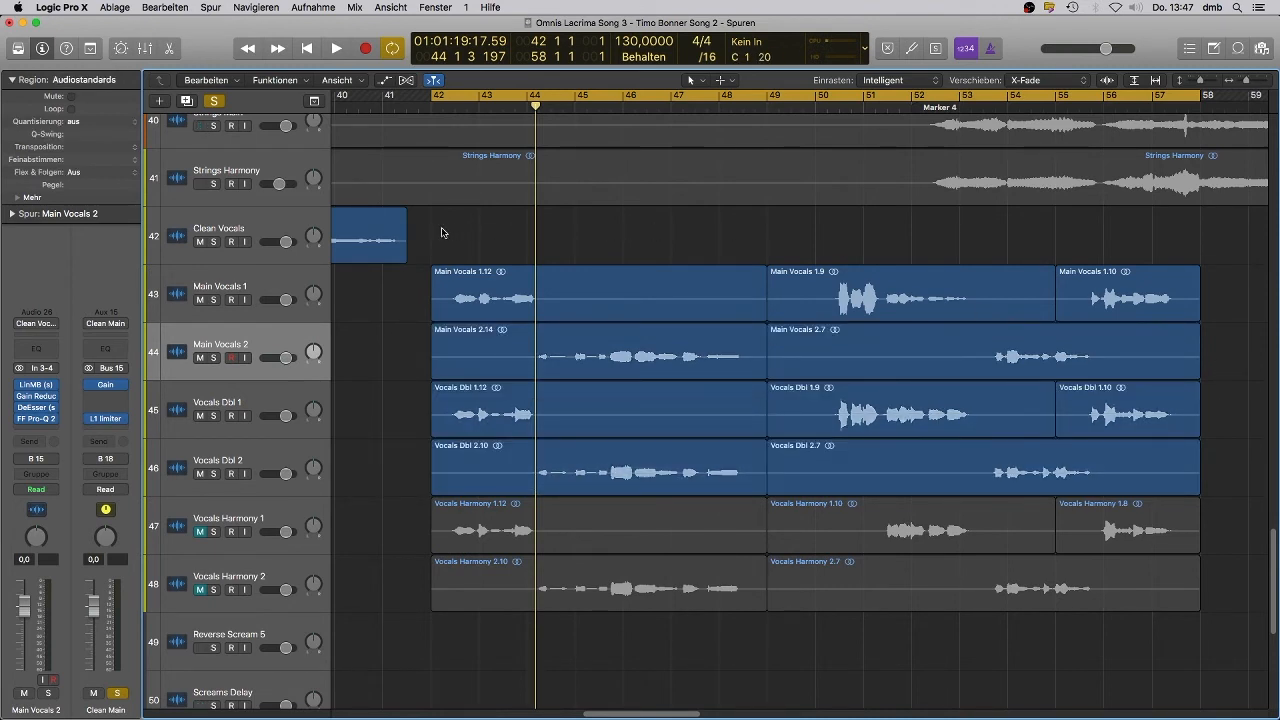
click(336, 48)
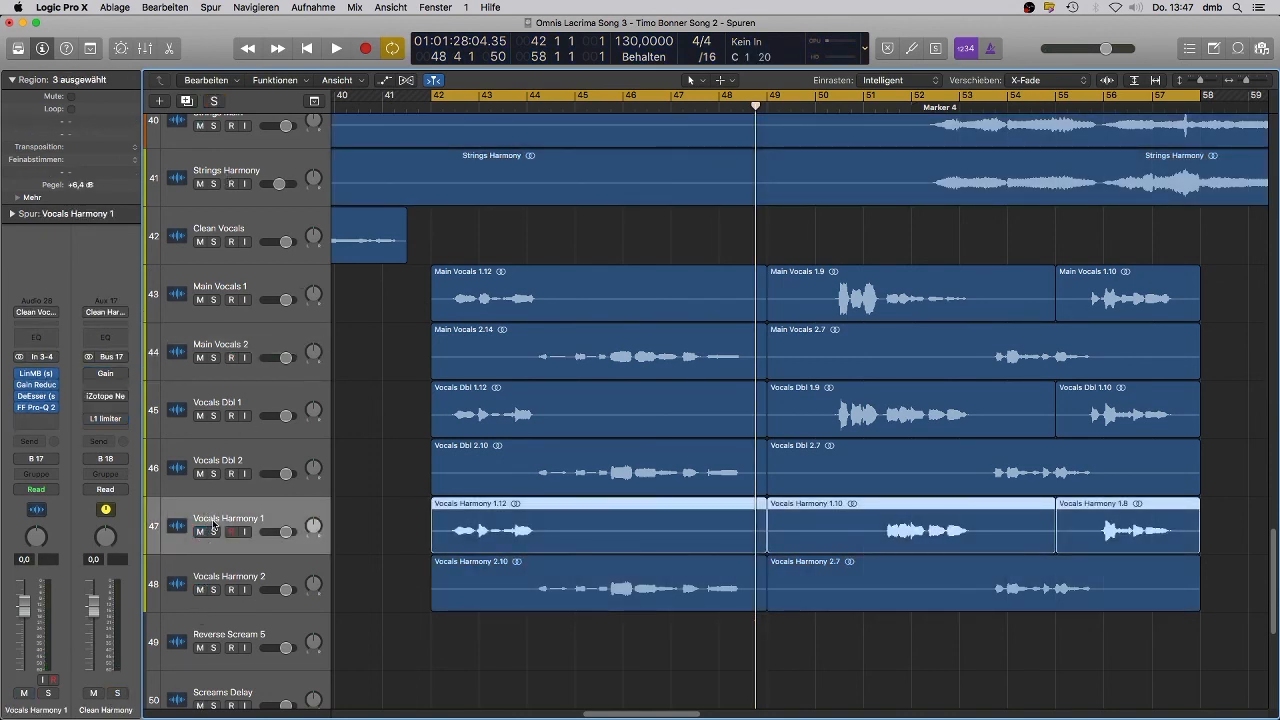
click(212, 531)
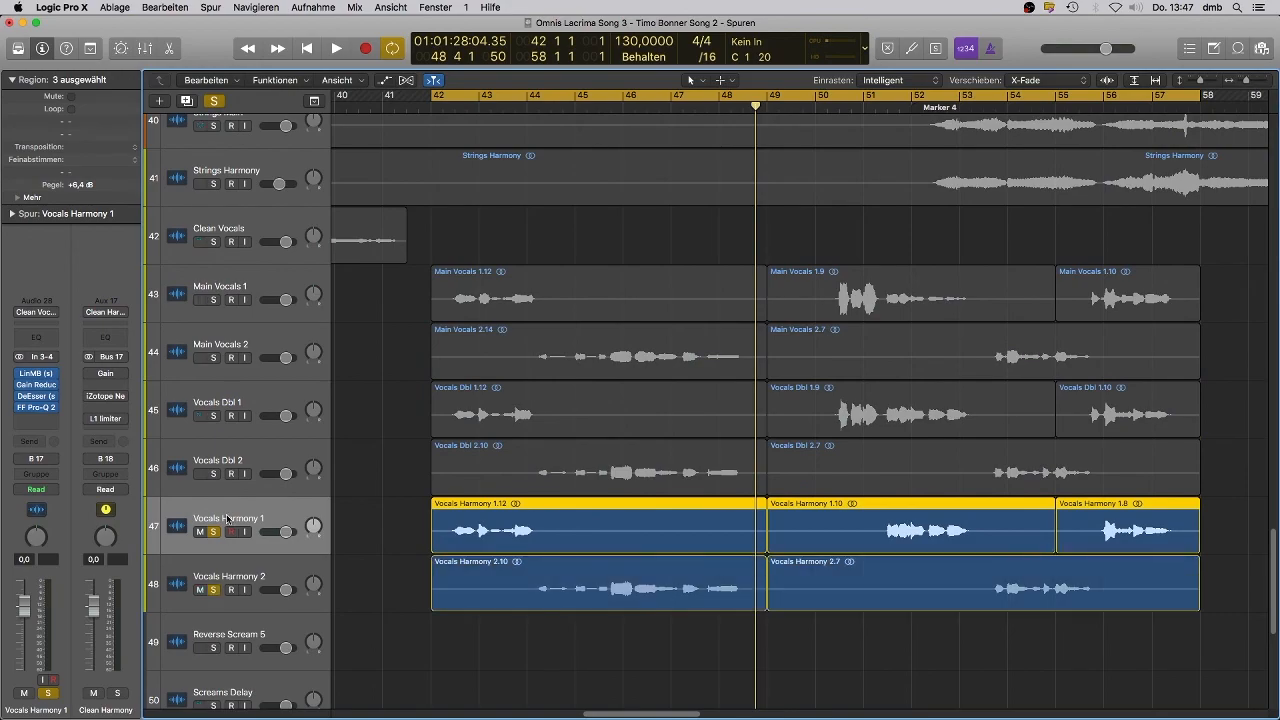